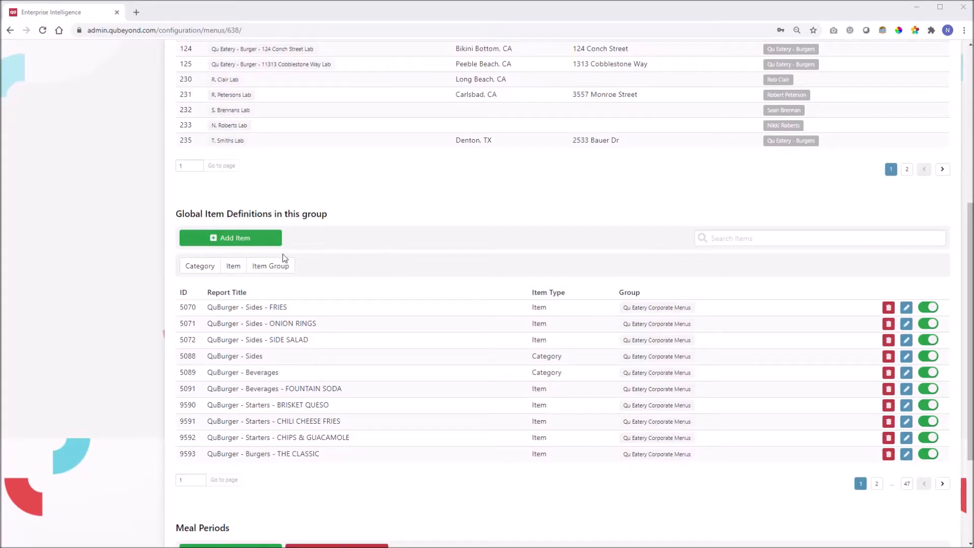
mouse_move(256, 245)
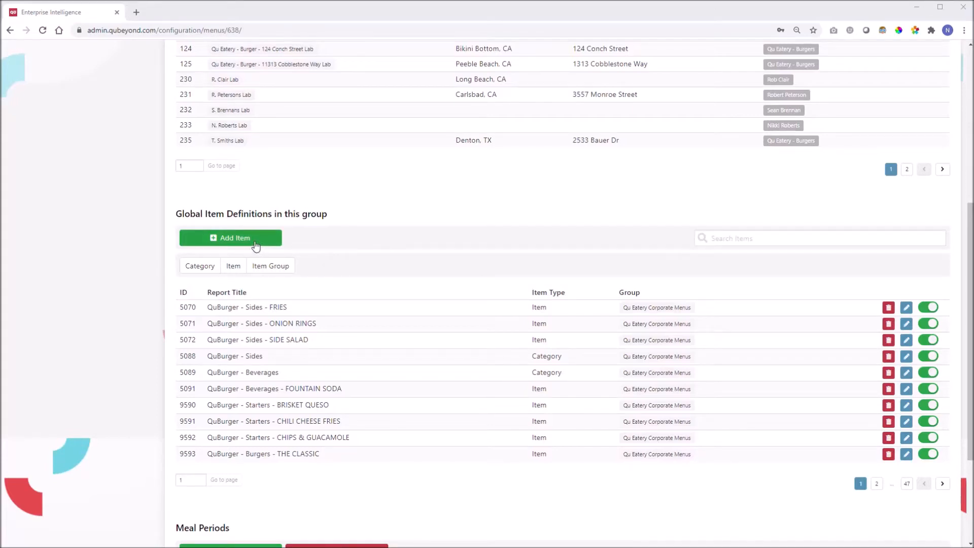
mouse_move(384, 285)
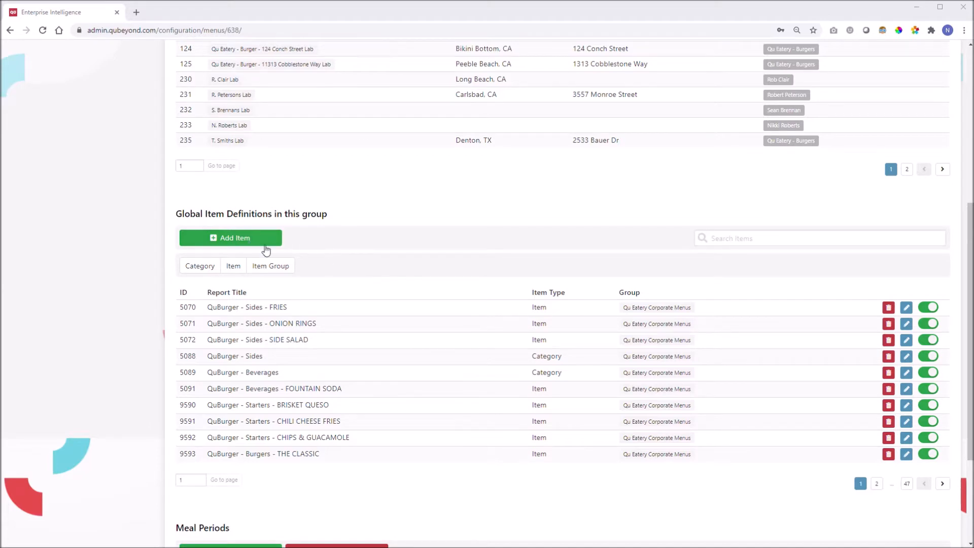
mouse_move(249, 243)
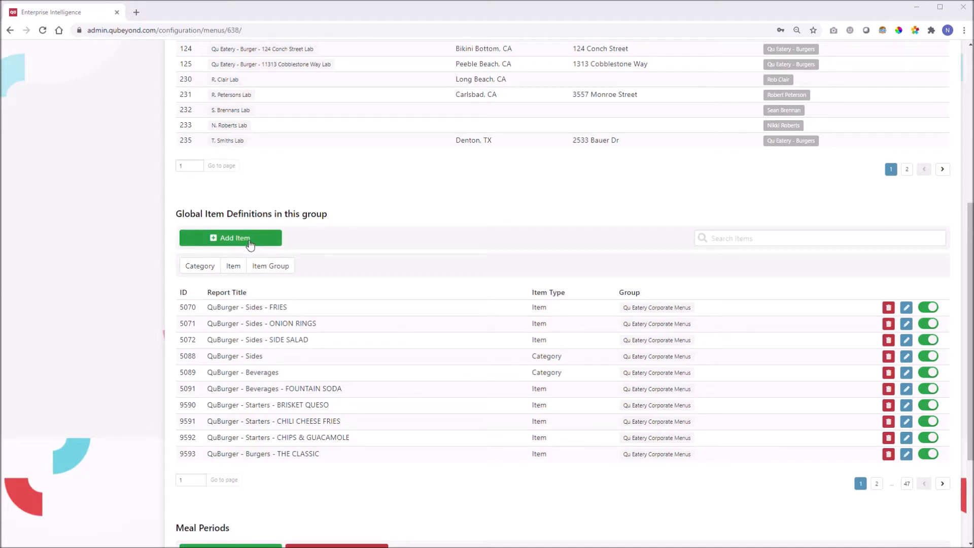
Search for 'Bacon Blue Burger', find no match, and create it as a new item.
left_click(231, 238)
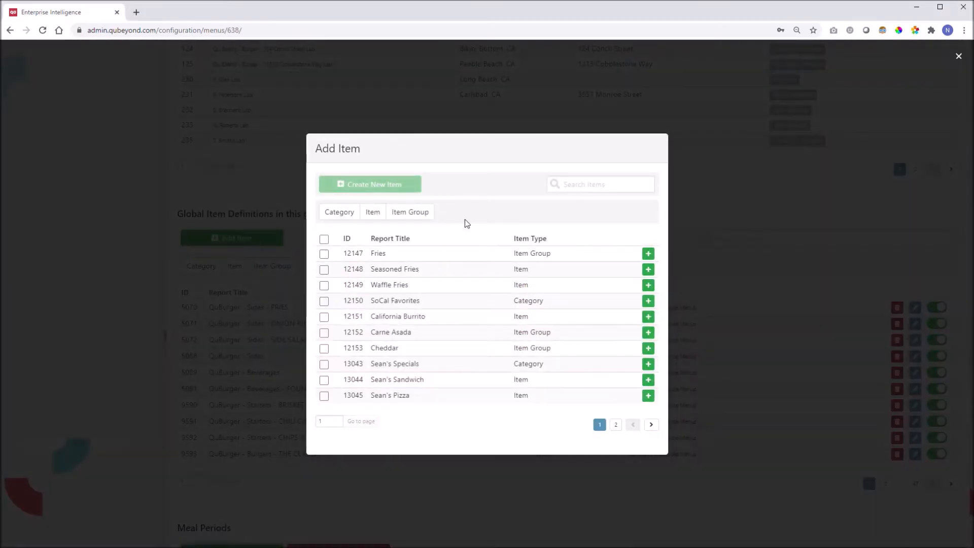
type("Bacon Blue Burger")
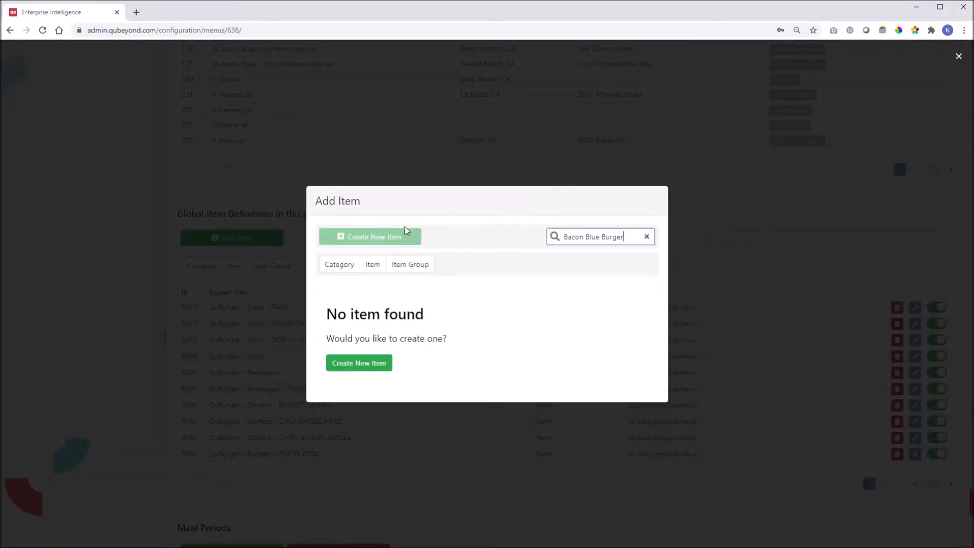
left_click(372, 264)
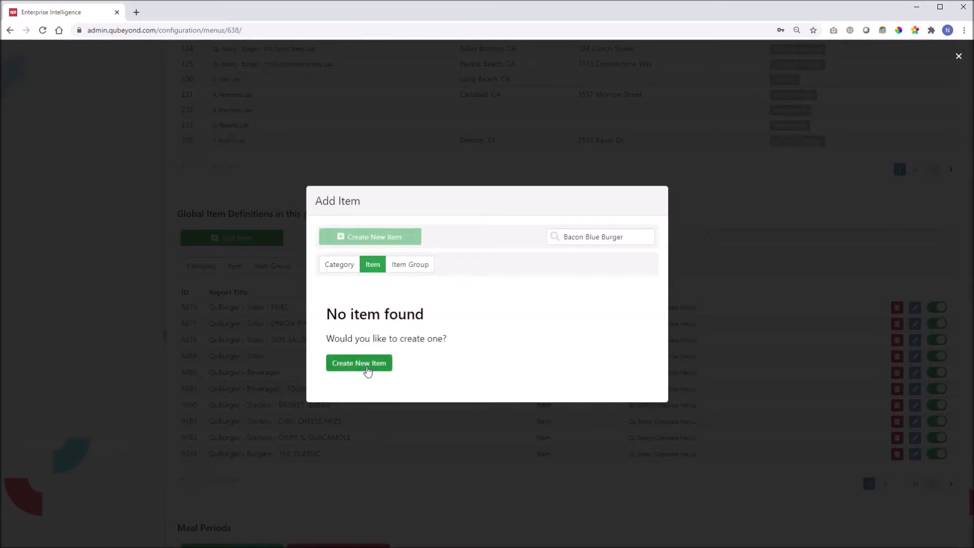
left_click(358, 362)
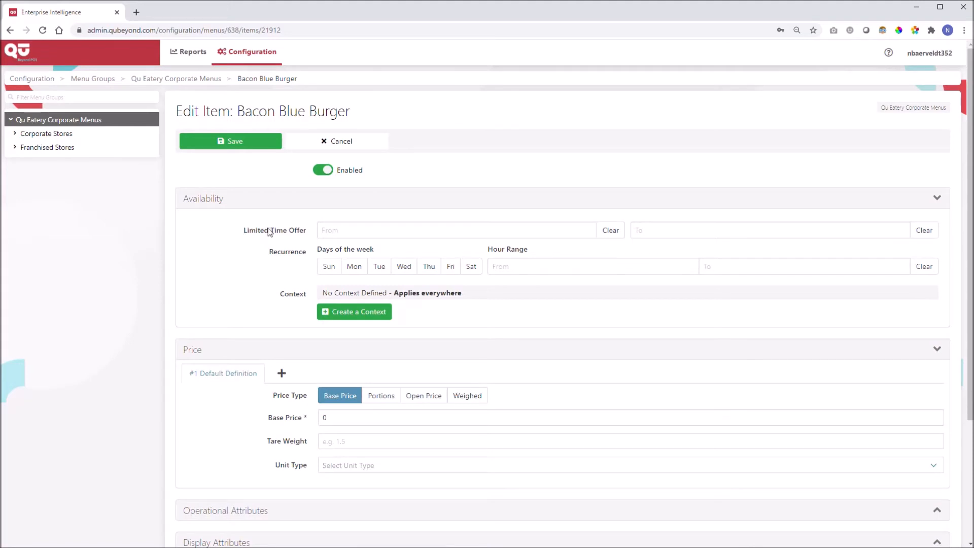
Set the limited time offer to run from 10/01/2020 to 11/01/2020.
left_click(456, 230)
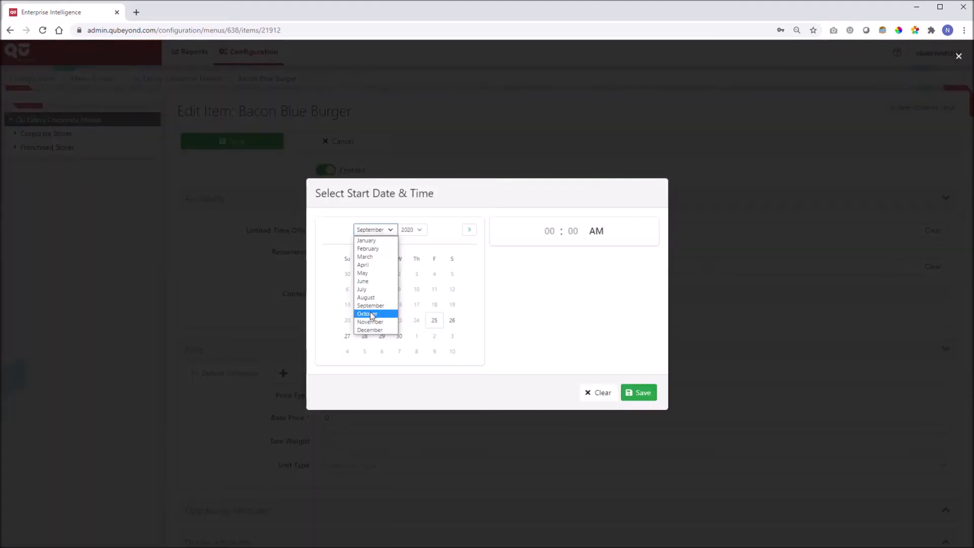
left_click(366, 313)
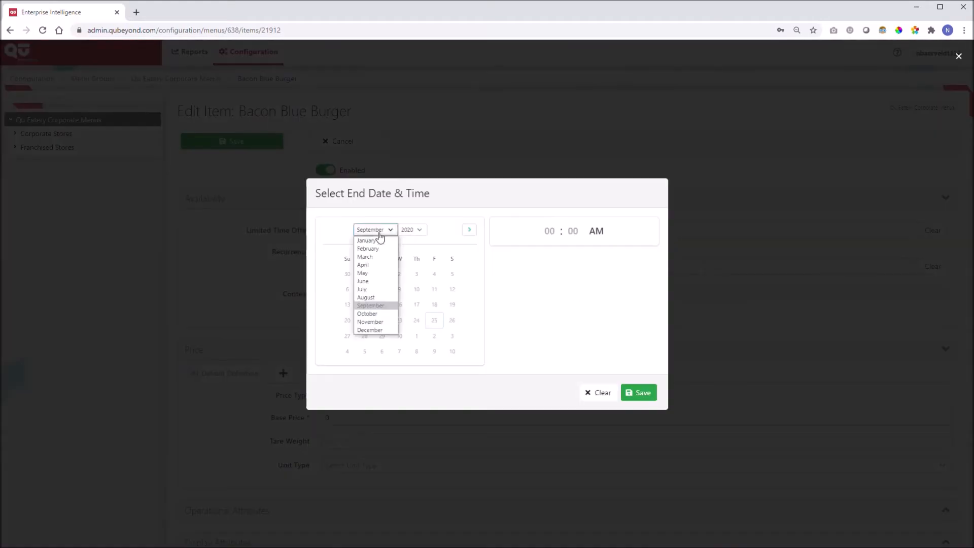
left_click(370, 322)
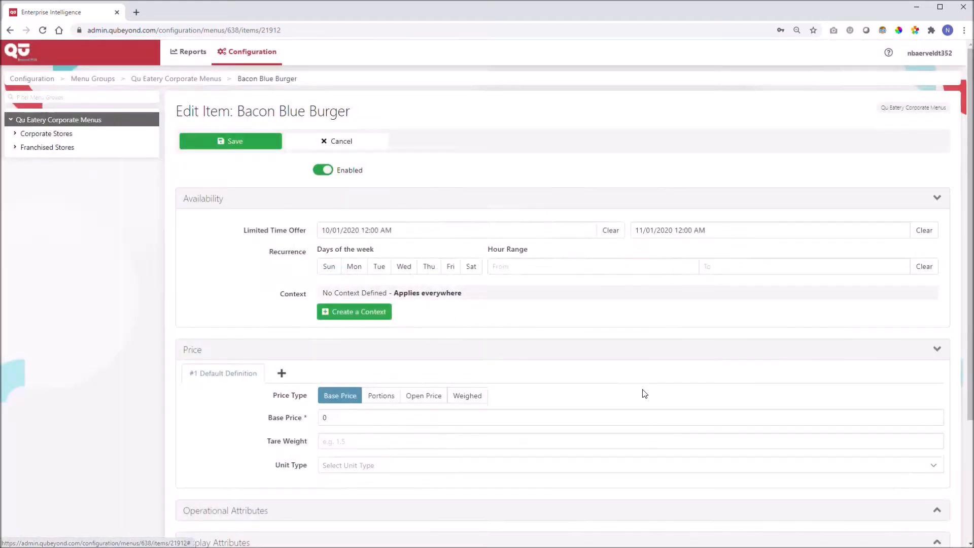
Enter a default base price of 9.99 and add price definition #2 at 10.99.
scroll("down", 3)
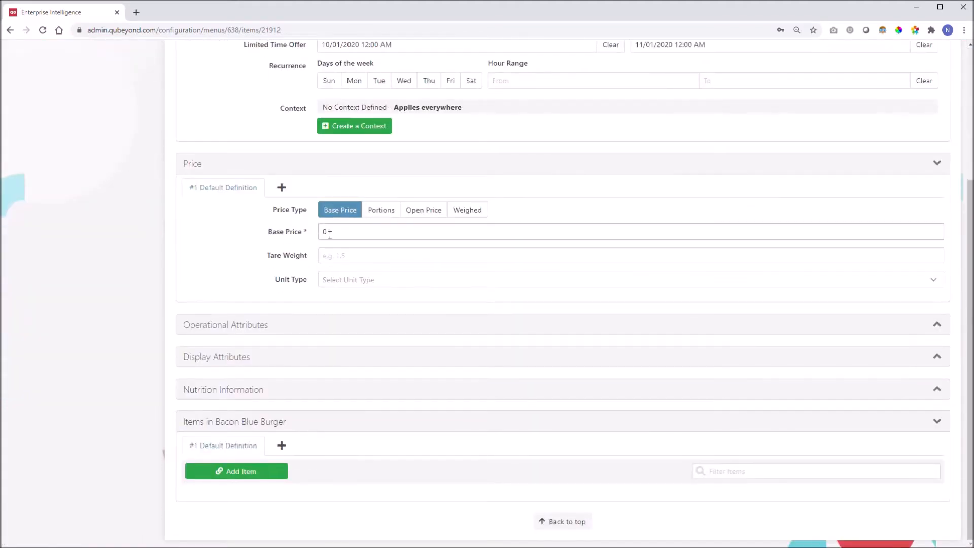
type("9.99")
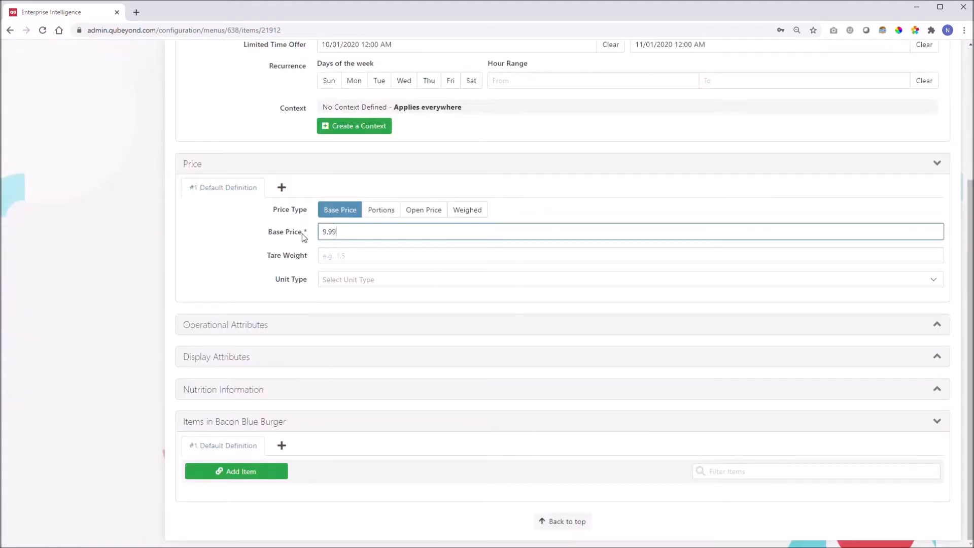
mouse_move(281, 188)
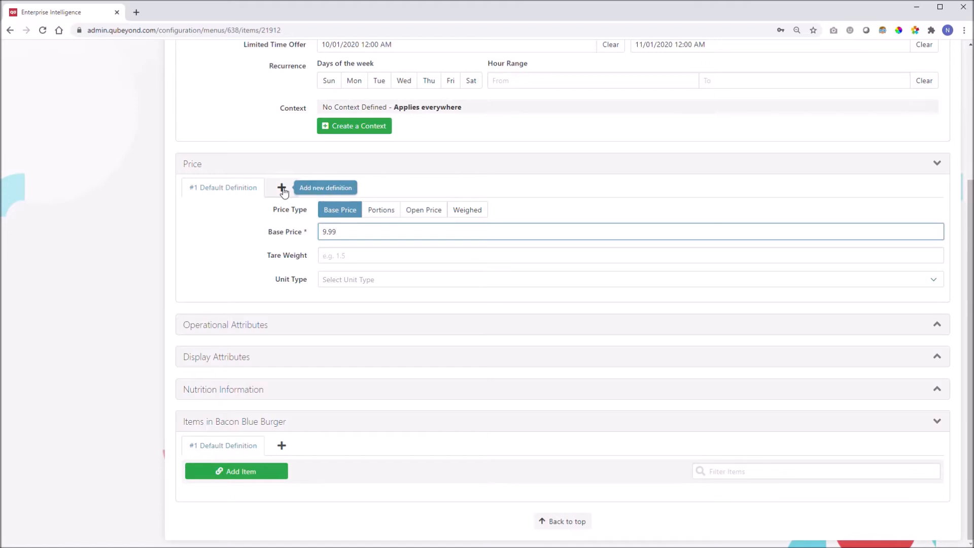
left_click(281, 188)
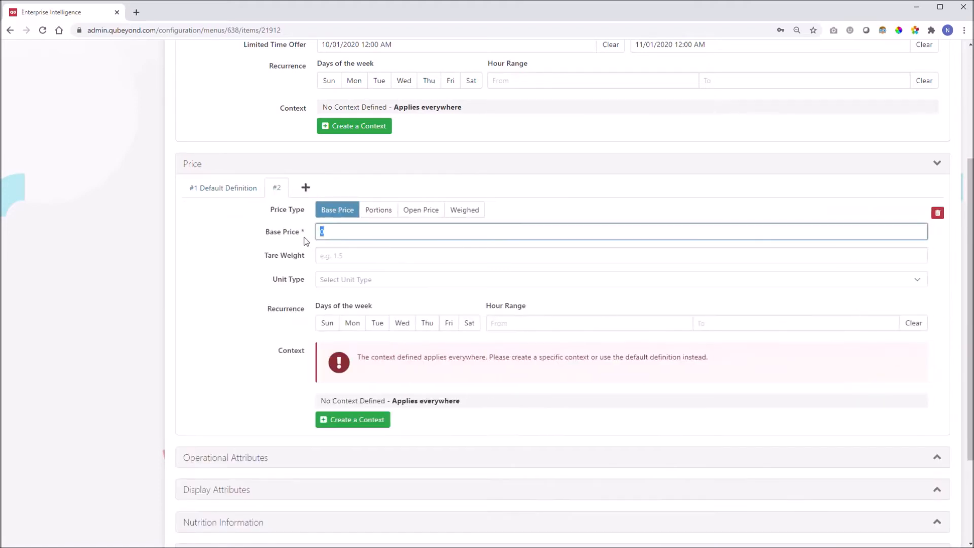
type("10.99")
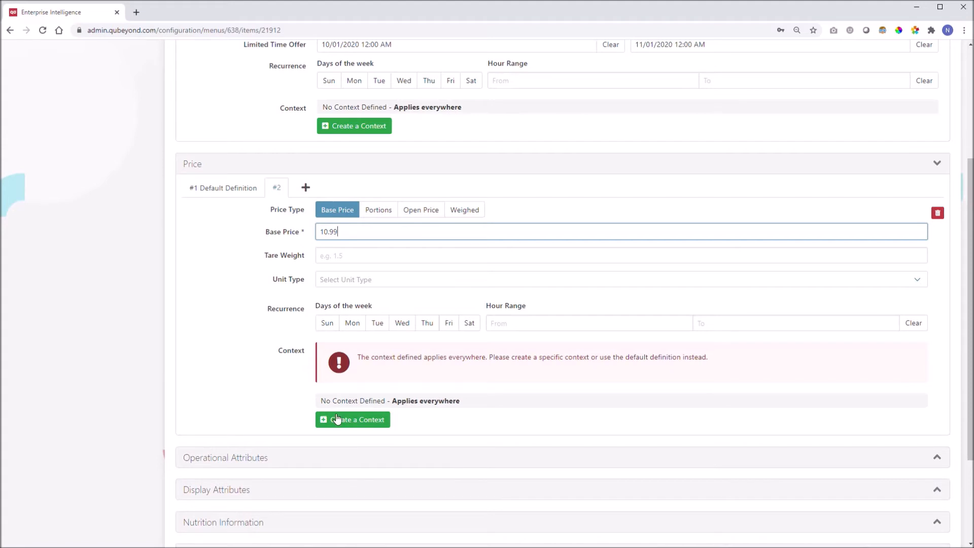
Create a context restricting the 10.99 price to Web Grubhub, DoorDash and Uber Eats orders.
left_click(352, 419)
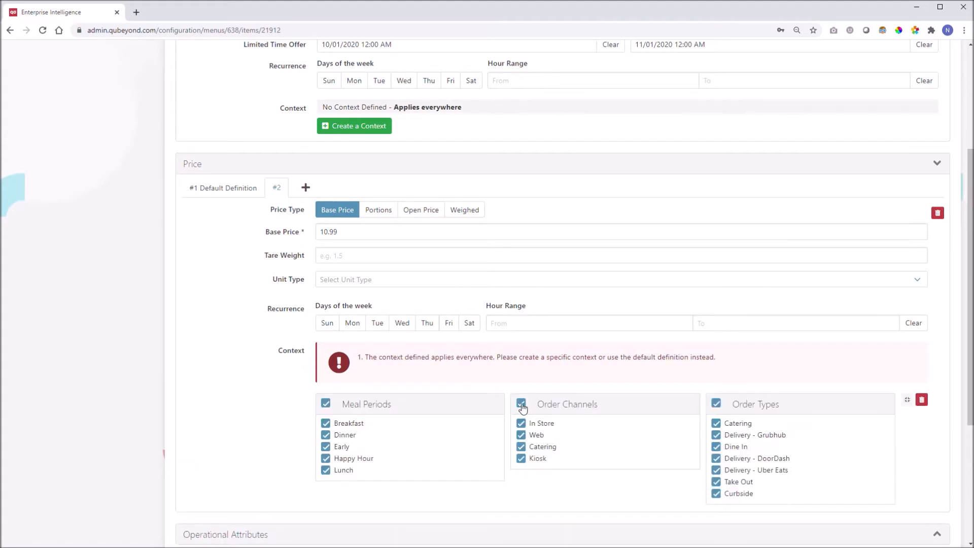
left_click(520, 404)
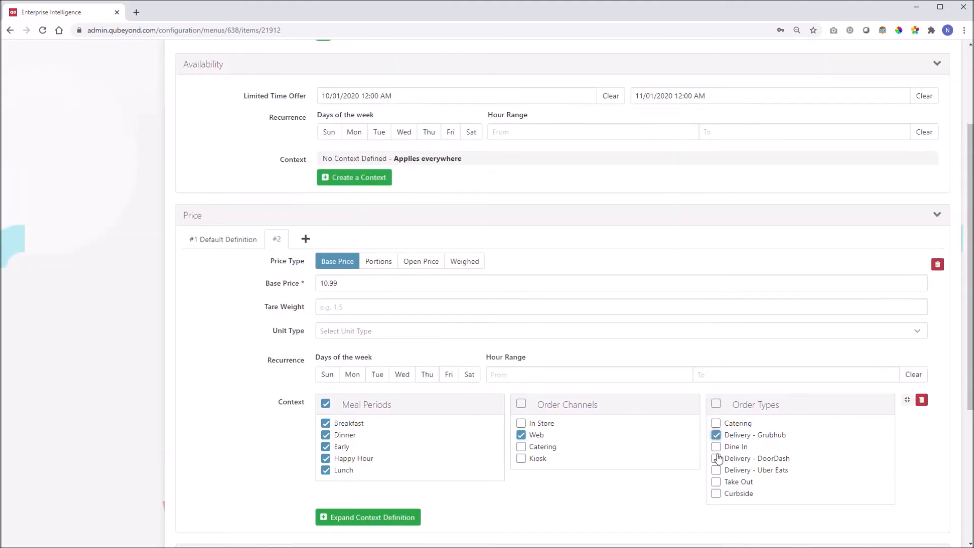
left_click(716, 457)
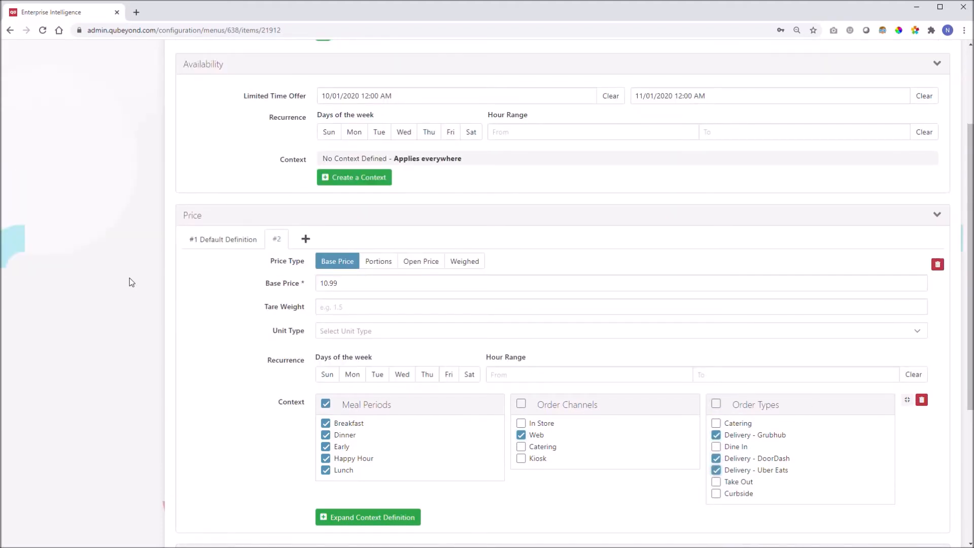
left_click(222, 239)
type("Delicious Bacon and Blue C")
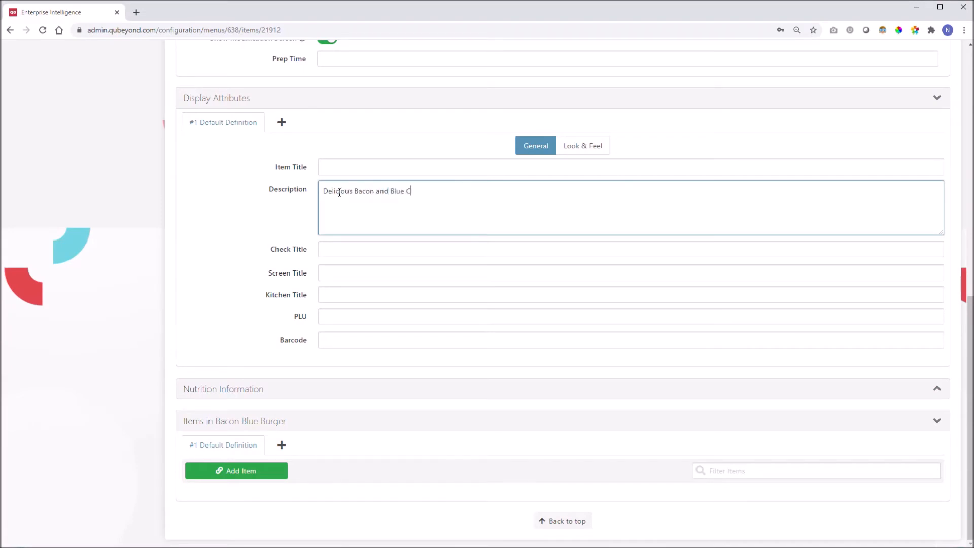
Enter the description 'Delicious Bacon and Blue Cheese Burger!' and show the Look & Feel settings.
type("heese Burger!")
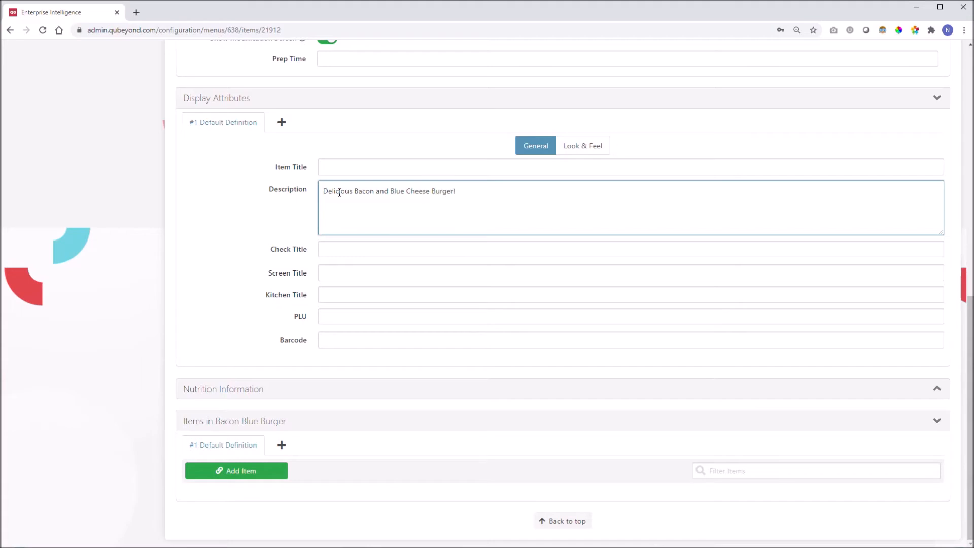
type("Bac-Bki")
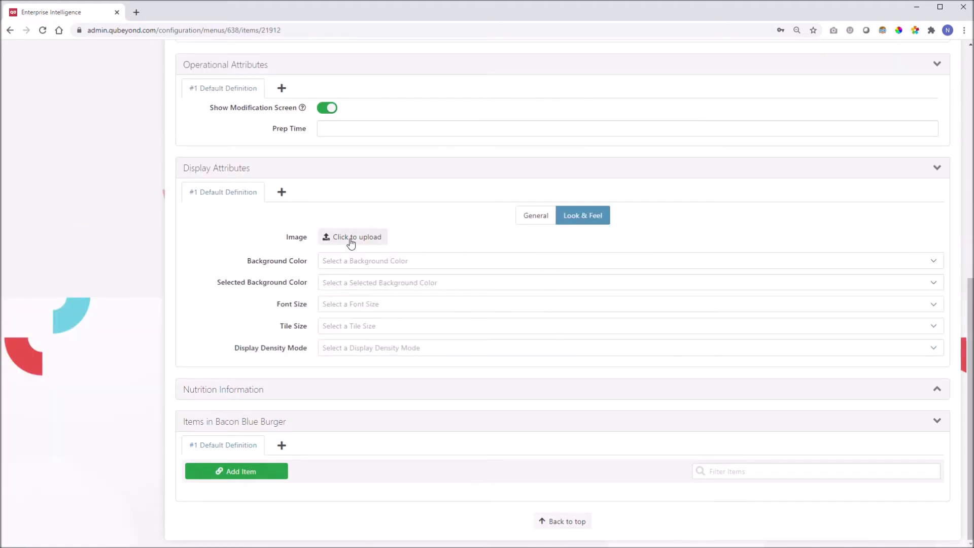
Upload Bacon Blue Burger.jpg as the item's display image.
left_click(356, 237)
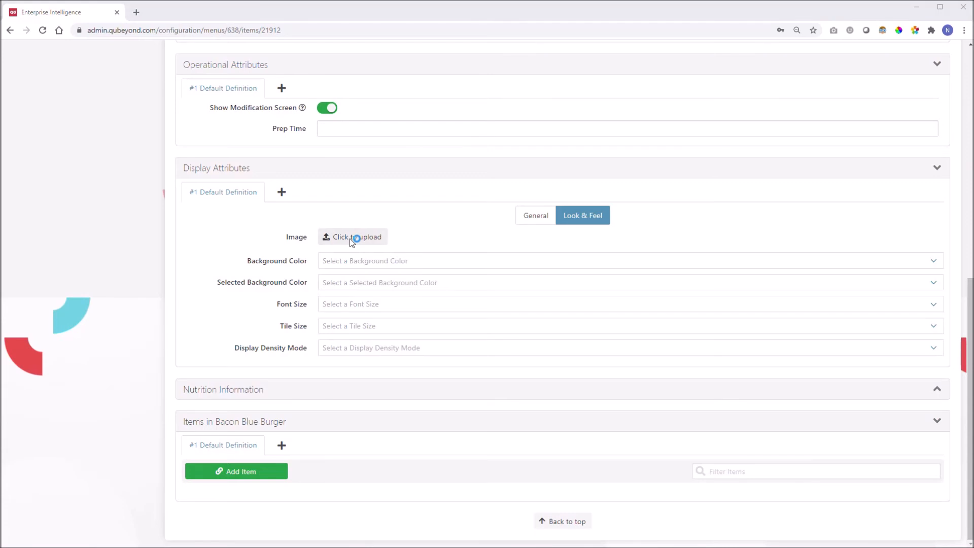
left_click(351, 237)
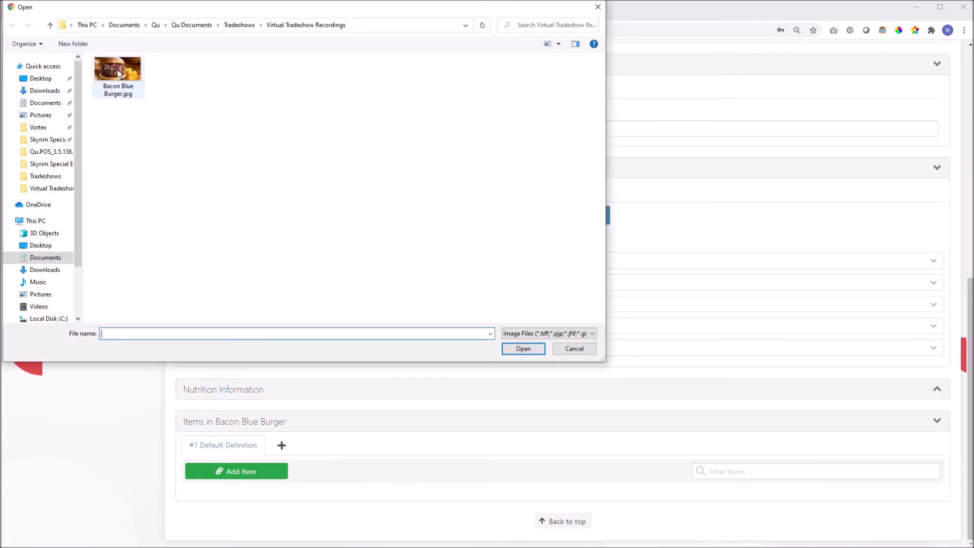
left_click(118, 70)
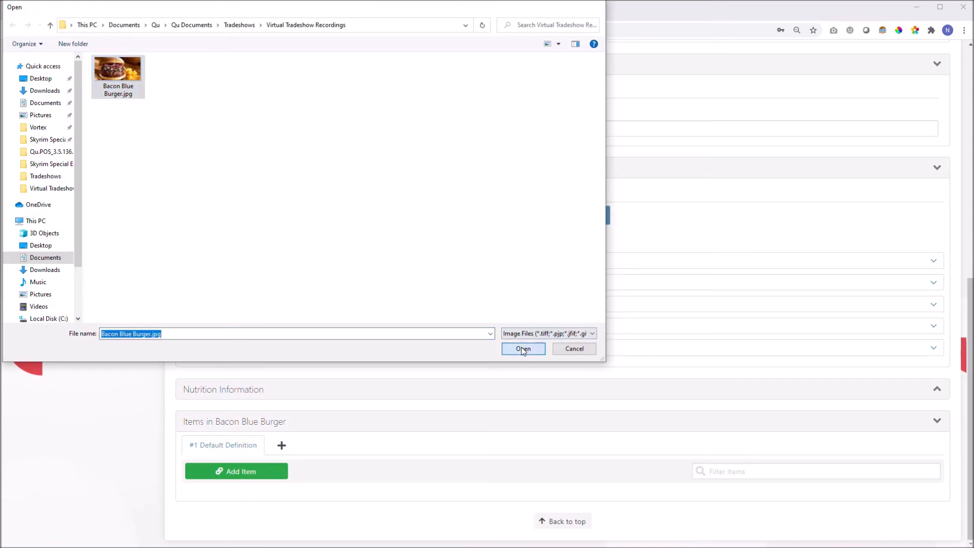
left_click(523, 348)
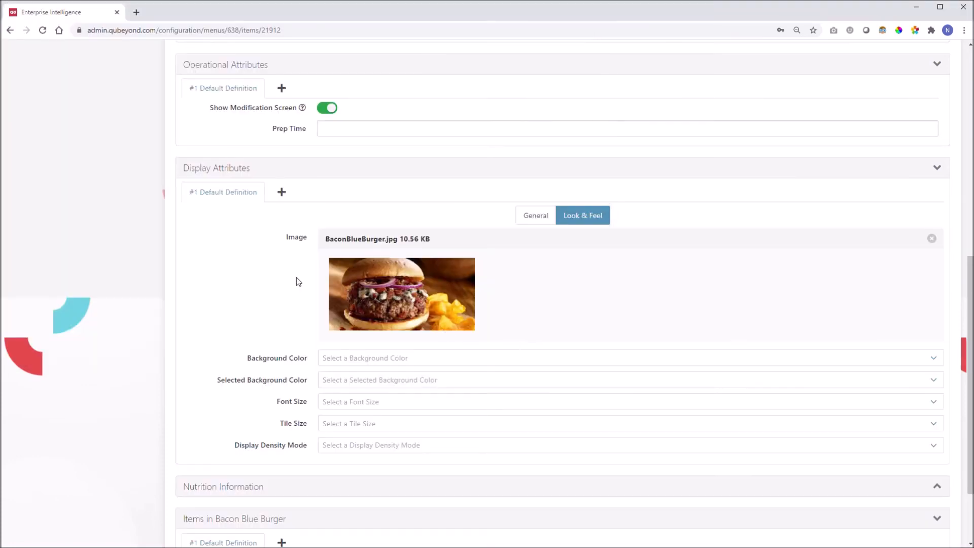
Scroll down to the Nutrition Information section and expand it.
scroll("down", 3)
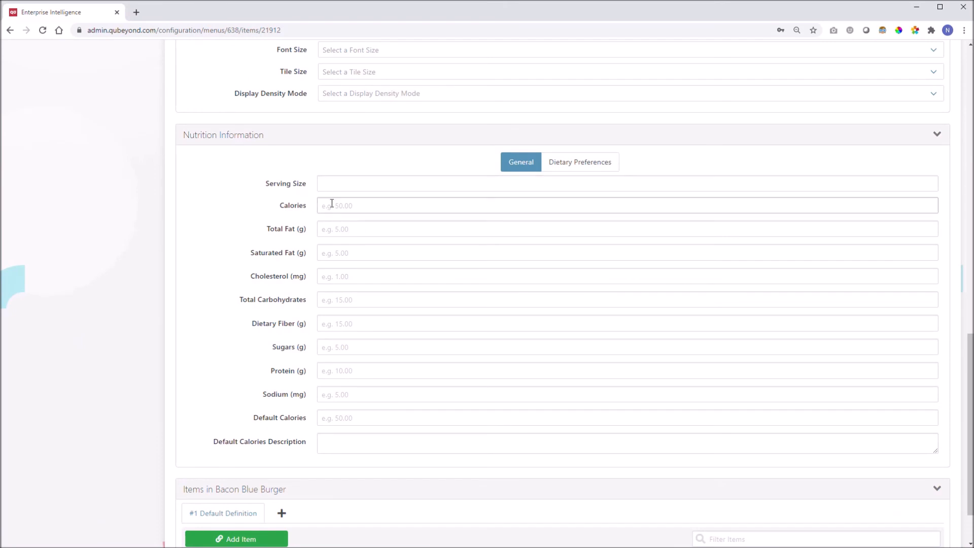
Enter 700 calories, 26 g total fat and 15 g saturated fat, then show Dietary Preferences.
type("700")
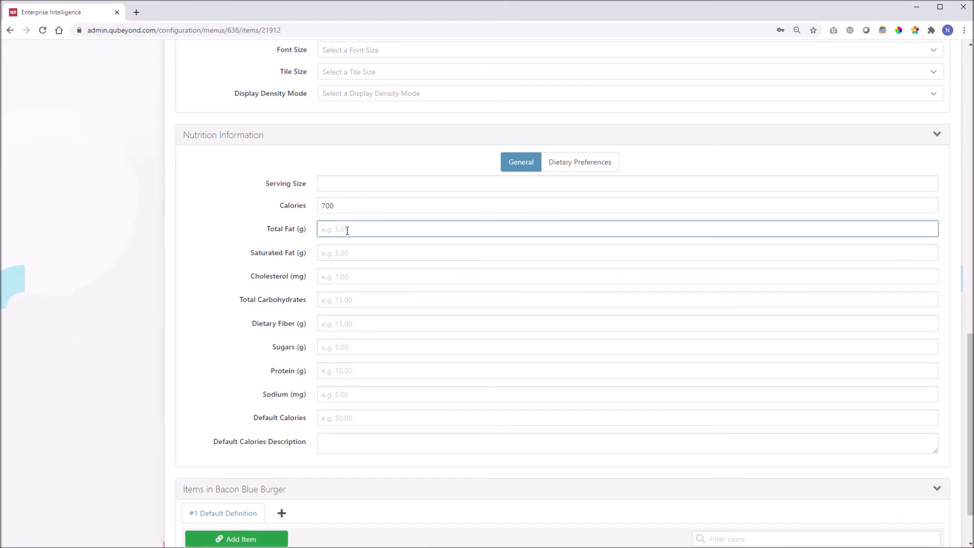
type("26")
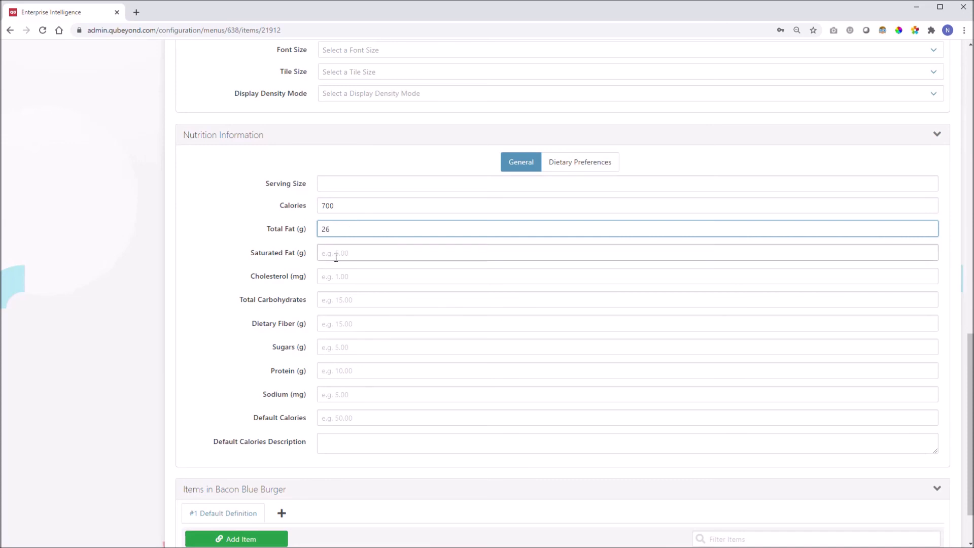
type("15")
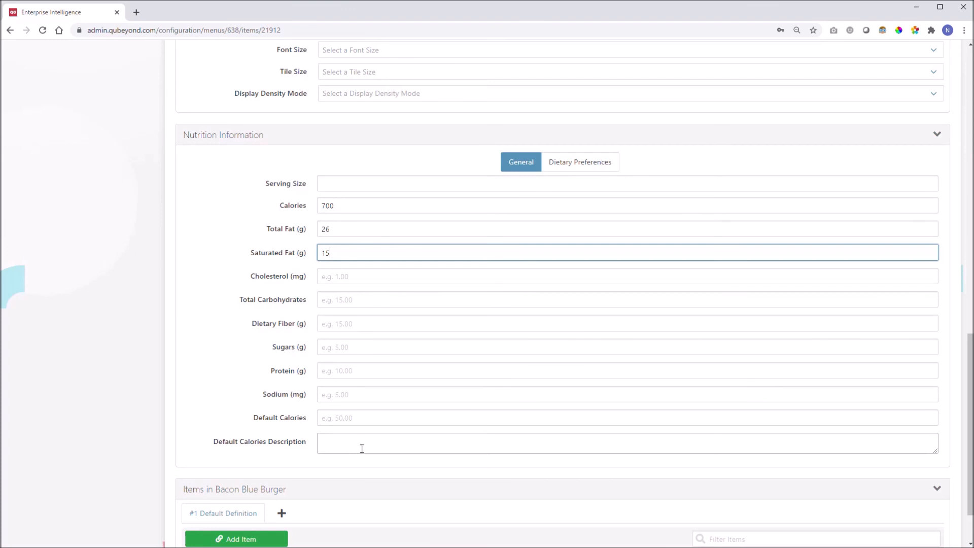
left_click(580, 162)
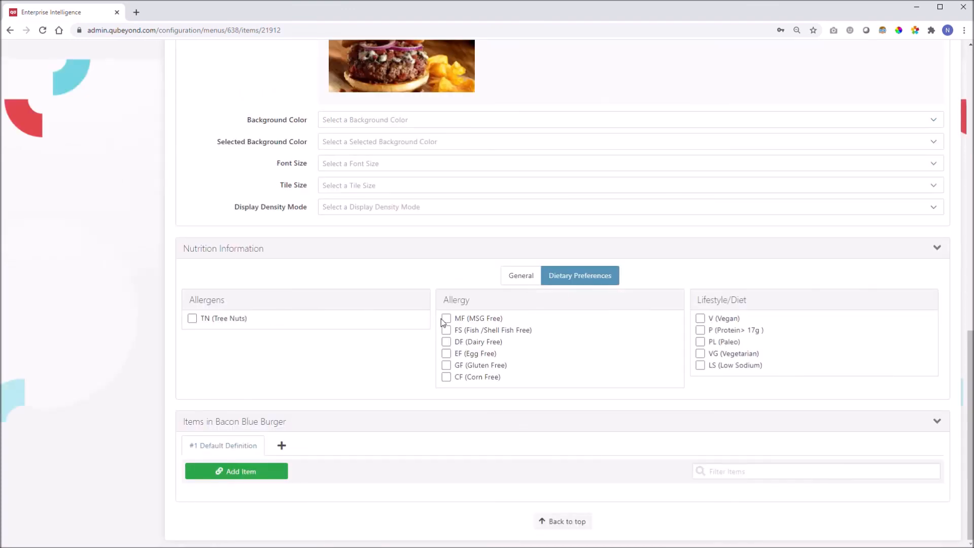